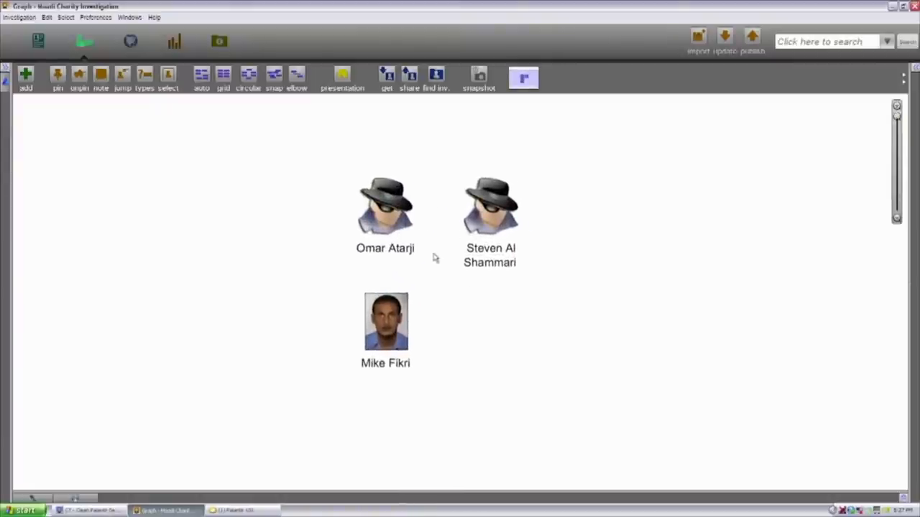
{"action": "left_click", "coordinate": [385, 322]}
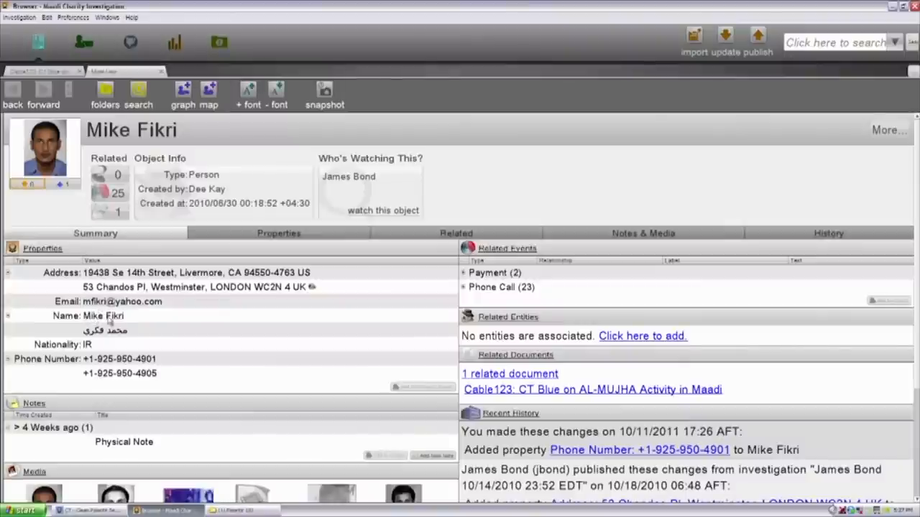
{"action": "mouse_move", "coordinate": [124, 333]}
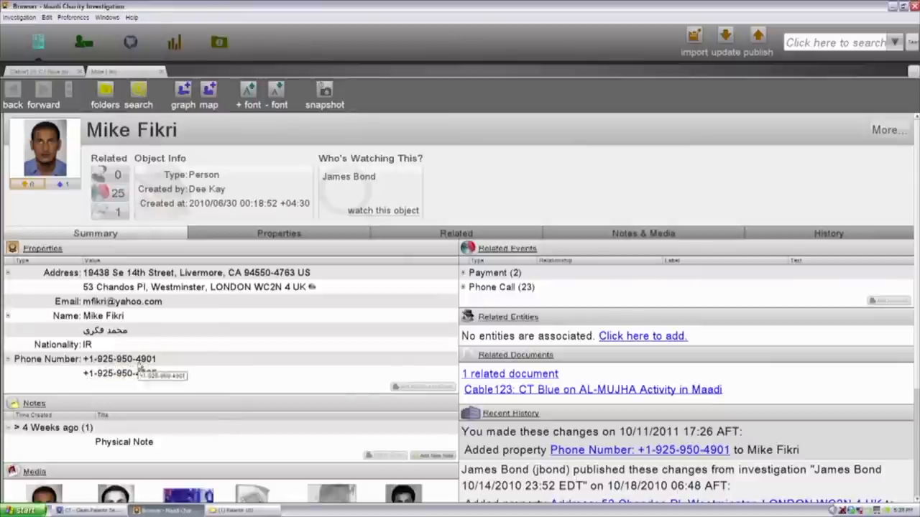
{"action": "scroll", "scroll_direction": "down", "scroll_amount": 3}
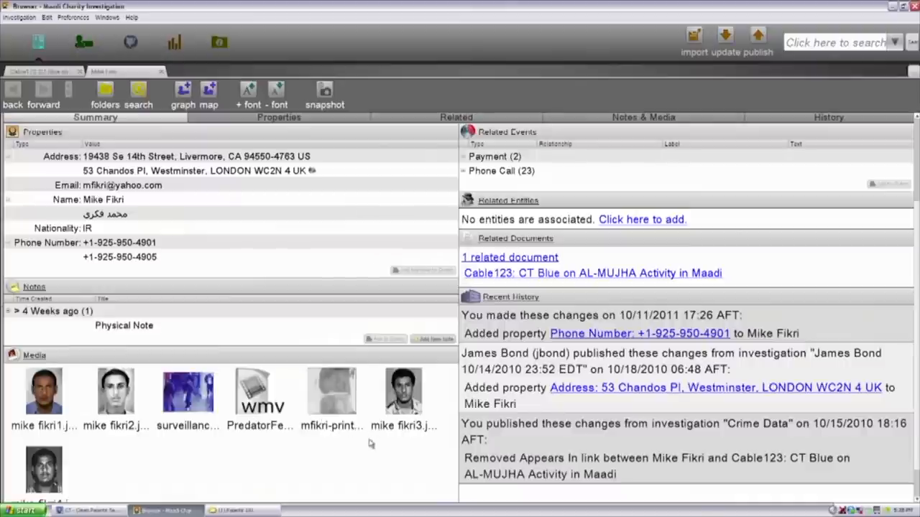
{"action": "mouse_move", "coordinate": [404, 391]}
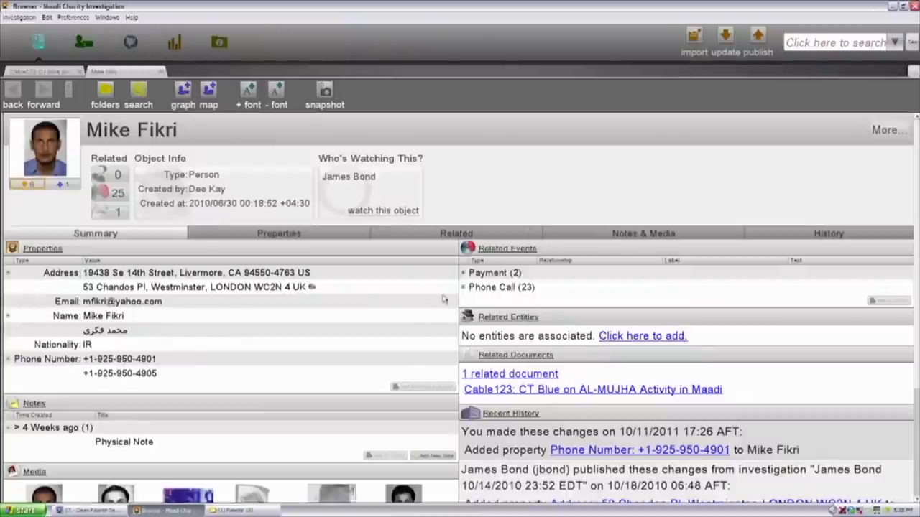
{"action": "left_click", "coordinate": [492, 288]}
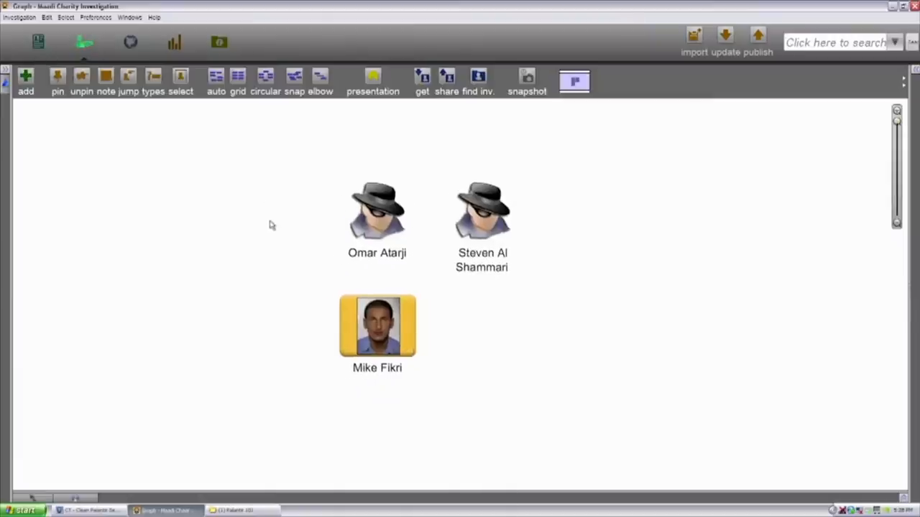
{"action": "left_click", "coordinate": [483, 213]}
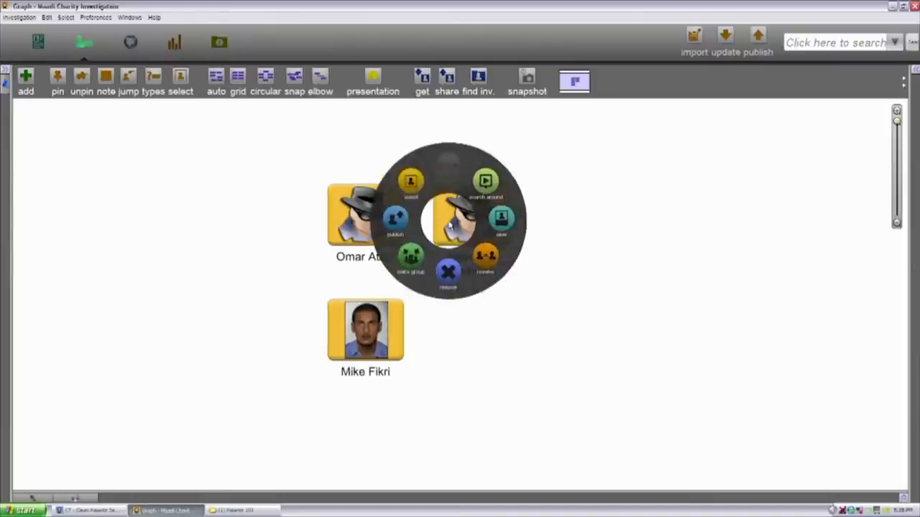
{"action": "left_click", "coordinate": [485, 180]}
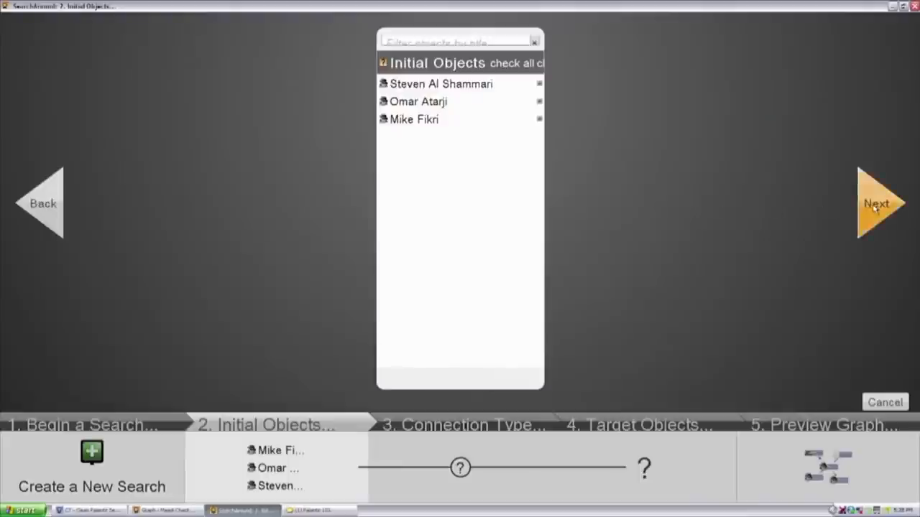
Step: Advance the Search Around wizard to the connection-types step
{"action": "left_click", "coordinate": [878, 204]}
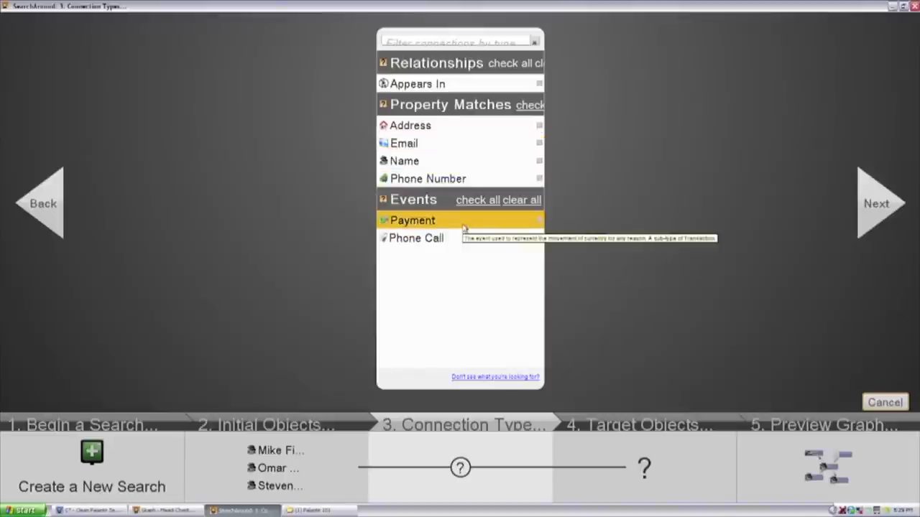
{"action": "mouse_move", "coordinate": [443, 178]}
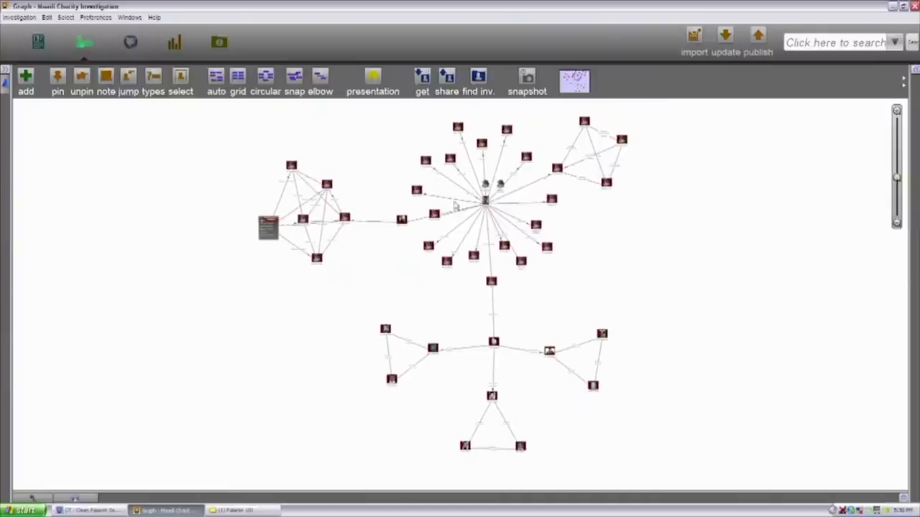
{"action": "mouse_move", "coordinate": [607, 241]}
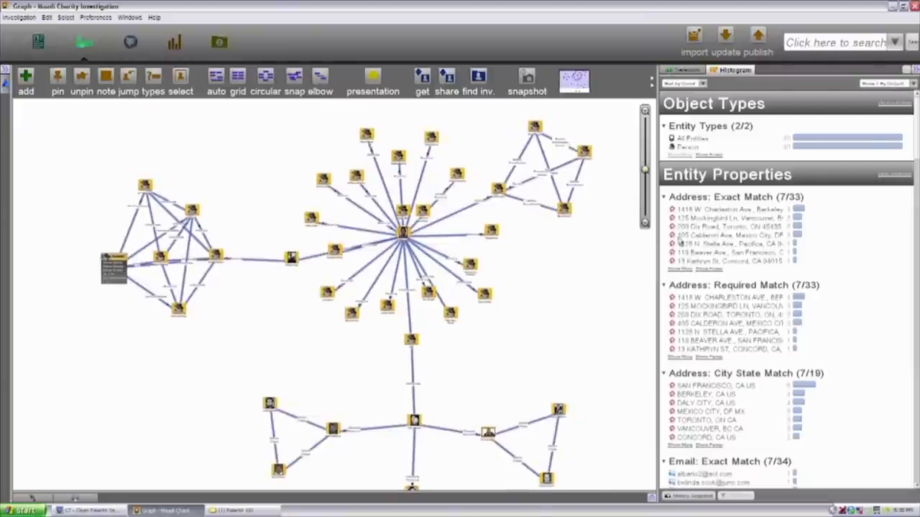
Step: Highlight people sharing the first exact-match address and the Toronto address
{"action": "left_click", "coordinate": [707, 146]}
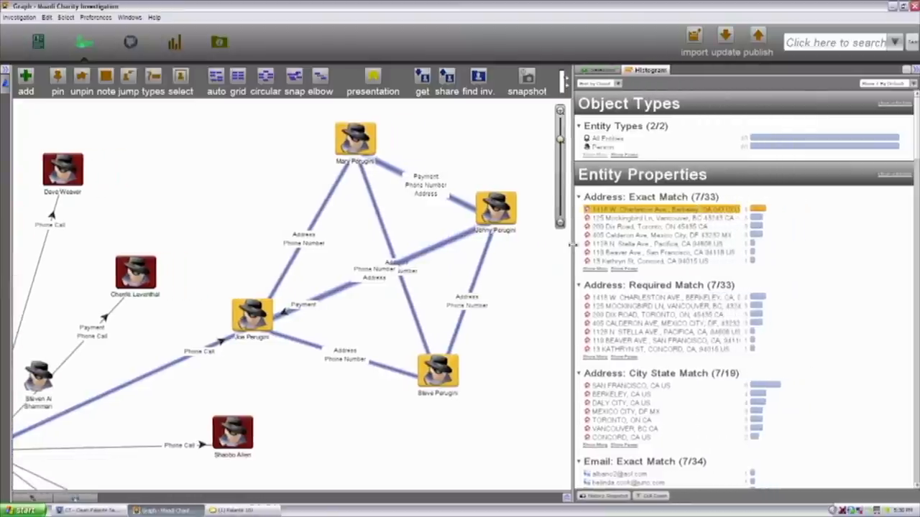
{"action": "left_click", "coordinate": [646, 218]}
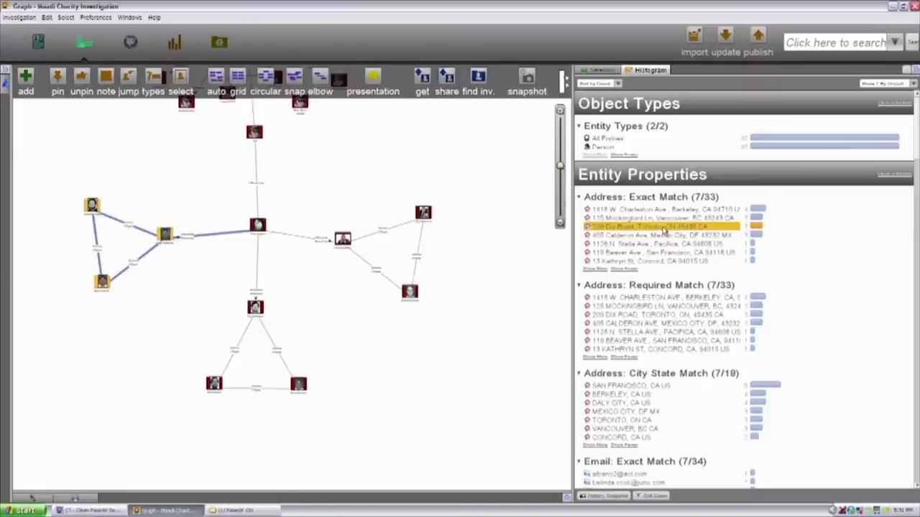
{"action": "mouse_move", "coordinate": [668, 281]}
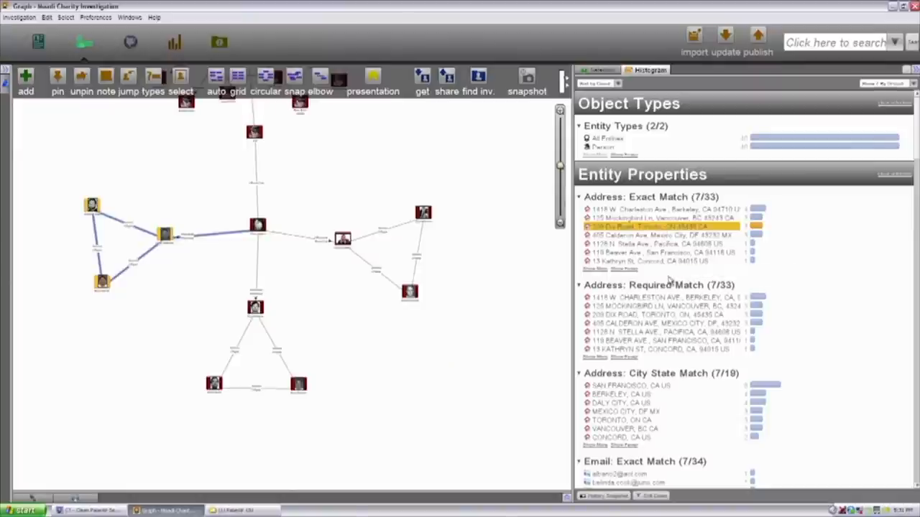
{"action": "scroll", "scroll_direction": "down", "scroll_amount": 3}
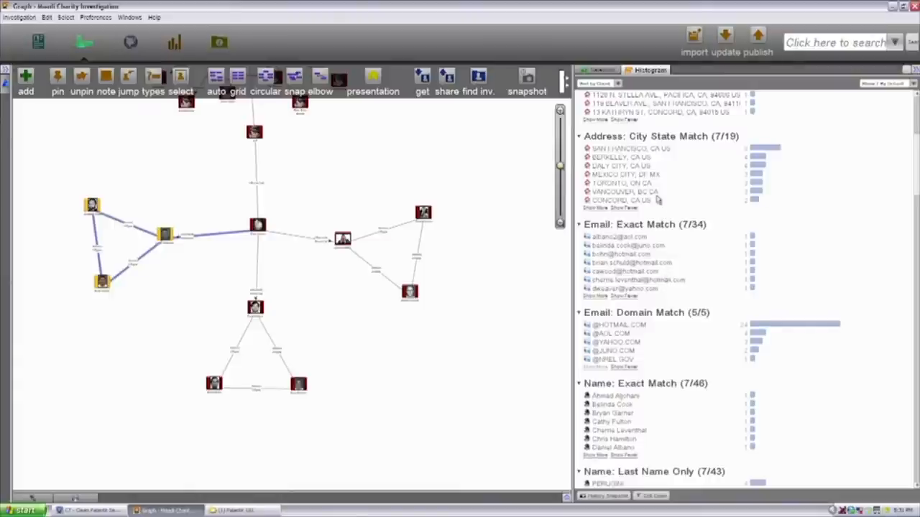
Step: Highlight people living in San Francisco and Daly City, then those sharing the second email domain
{"action": "left_click", "coordinate": [629, 148]}
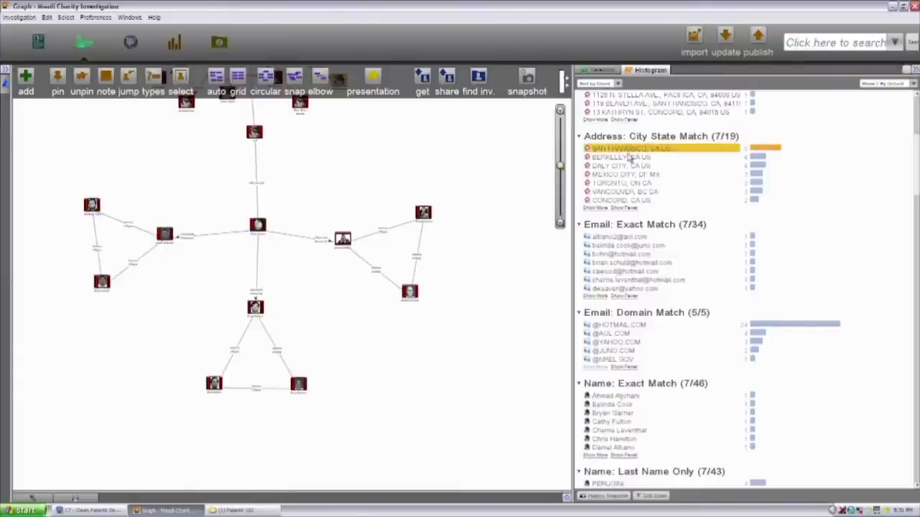
{"action": "left_click", "coordinate": [621, 165]}
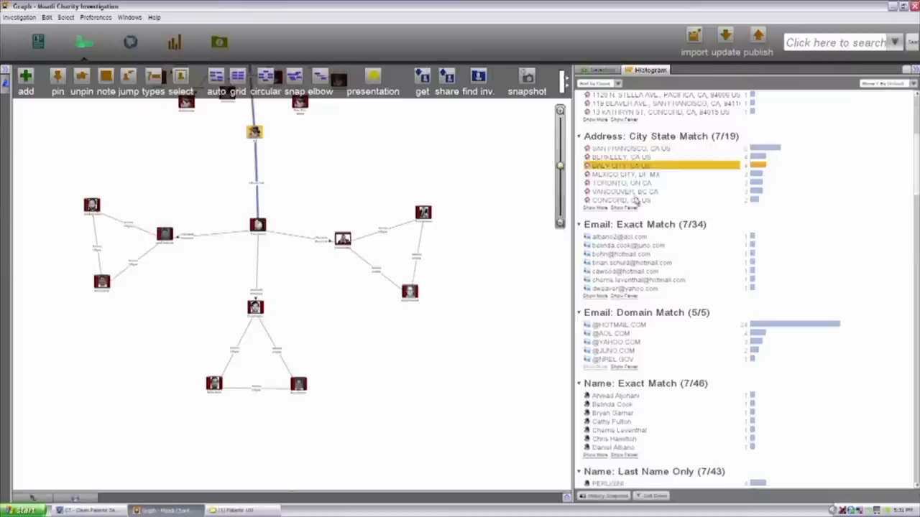
{"action": "left_click", "coordinate": [617, 325]}
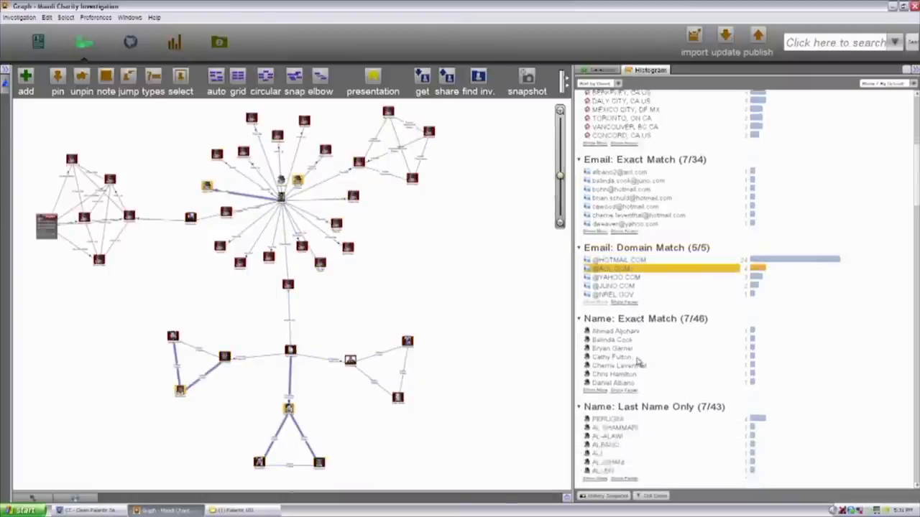
{"action": "scroll", "scroll_direction": "down", "scroll_amount": 3}
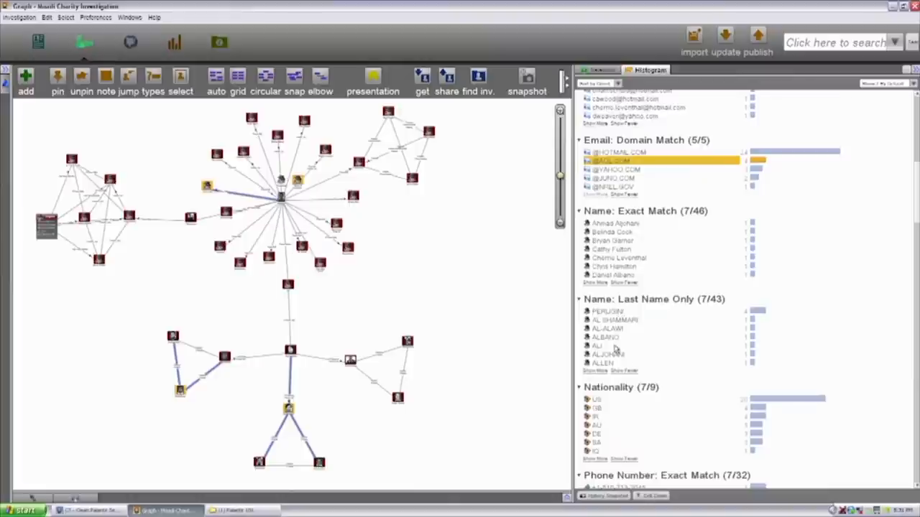
{"action": "mouse_move", "coordinate": [618, 422]}
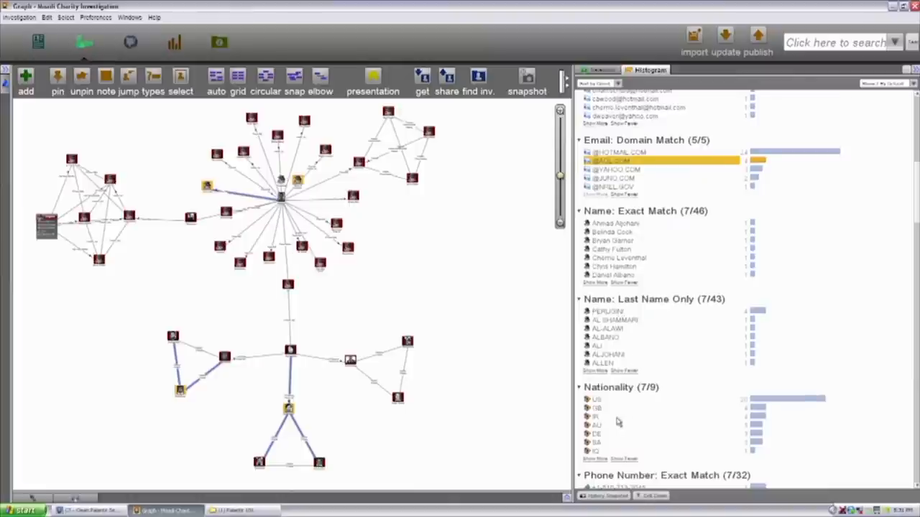
{"action": "mouse_move", "coordinate": [595, 417]}
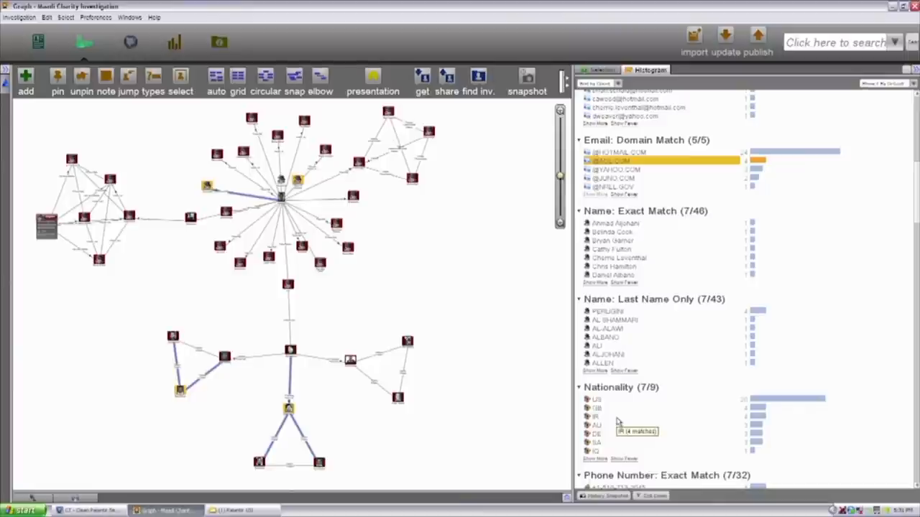
{"action": "mouse_move", "coordinate": [468, 302]}
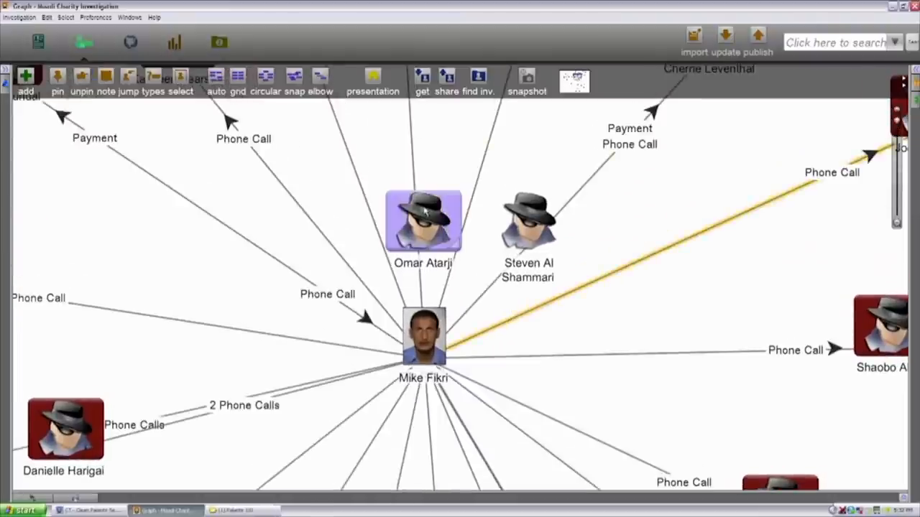
{"action": "left_click_drag", "start_coordinate": [423, 221], "coordinate": [344, 185]}
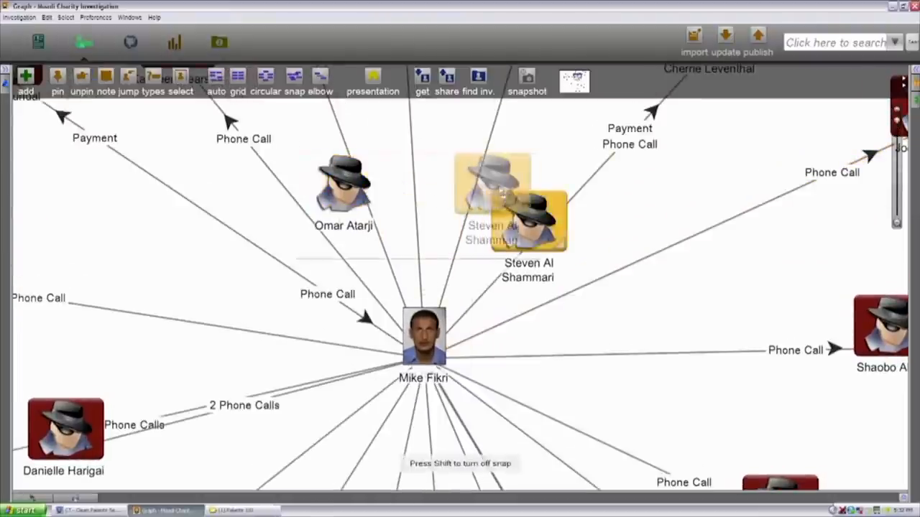
{"action": "left_click_drag", "start_coordinate": [529, 218], "coordinate": [454, 186]}
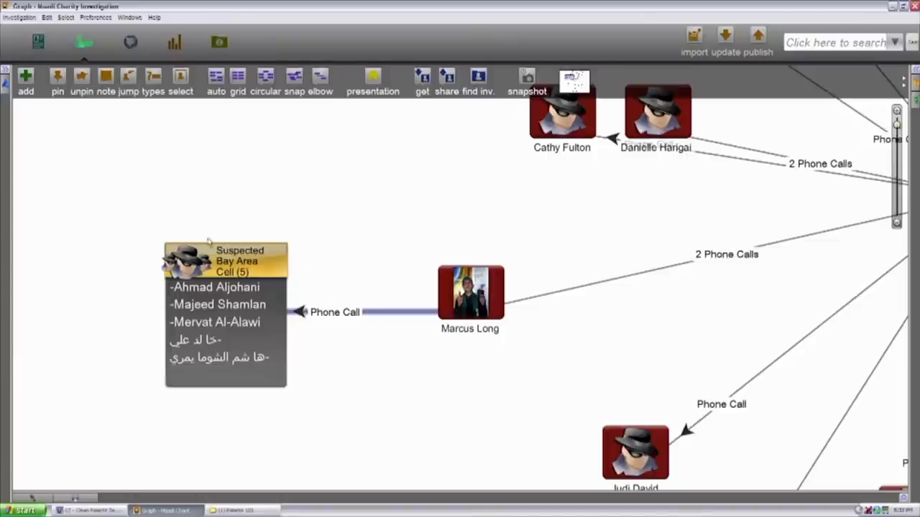
{"action": "mouse_move", "coordinate": [115, 295]}
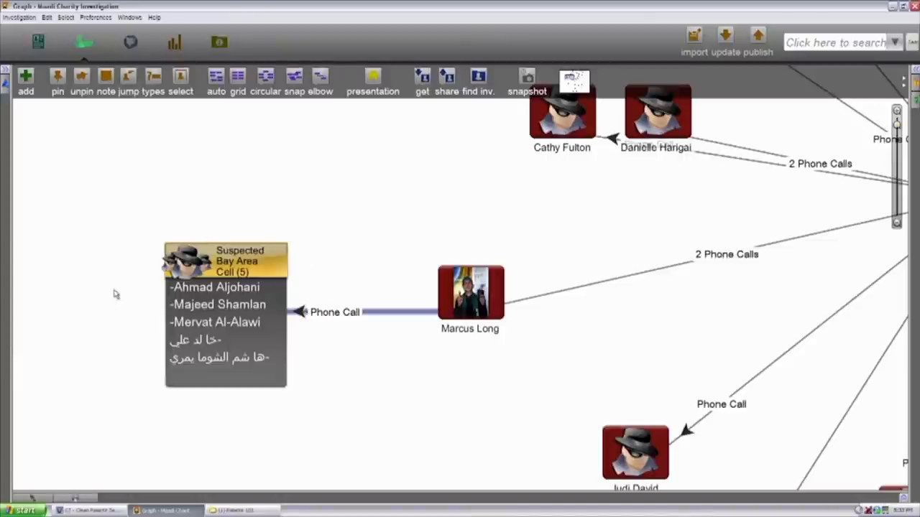
{"action": "mouse_move", "coordinate": [175, 287]}
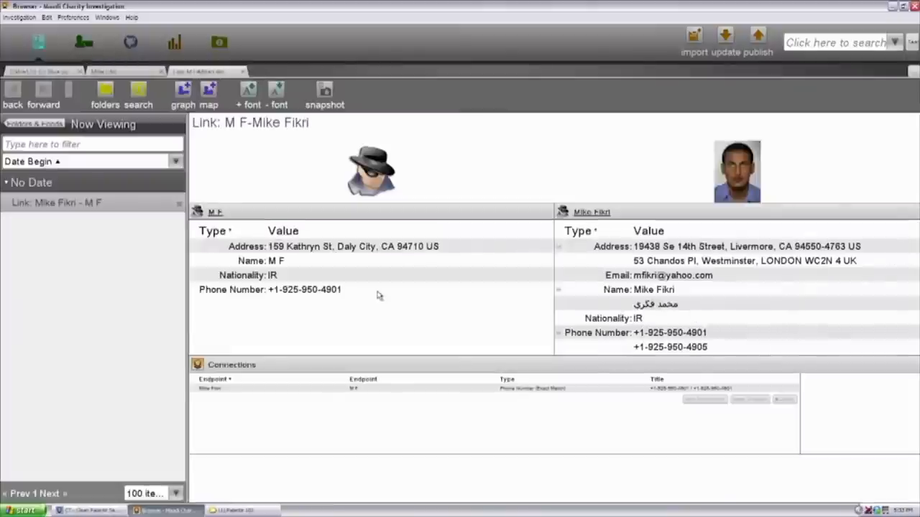
{"action": "mouse_move", "coordinate": [661, 262]}
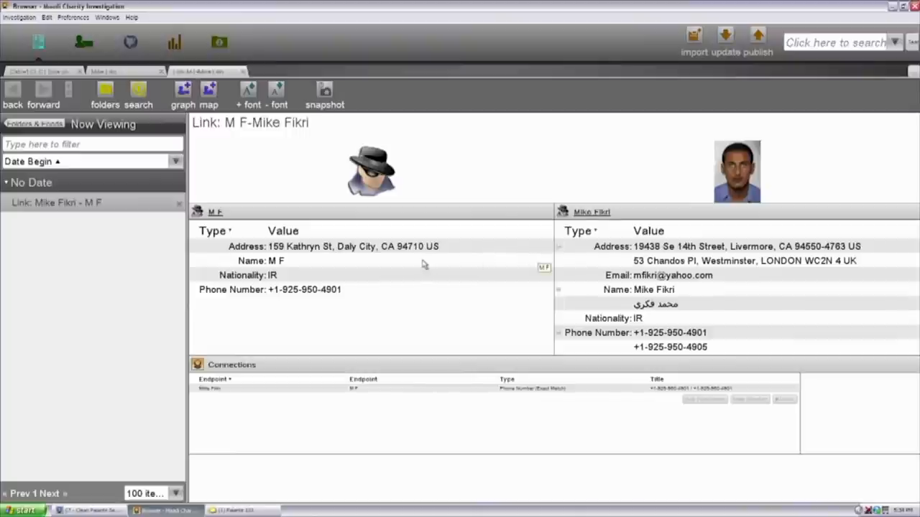
Step: Pick out M F's address and nationality entries, then return to the investigation graph
{"action": "left_click", "coordinate": [247, 276]}
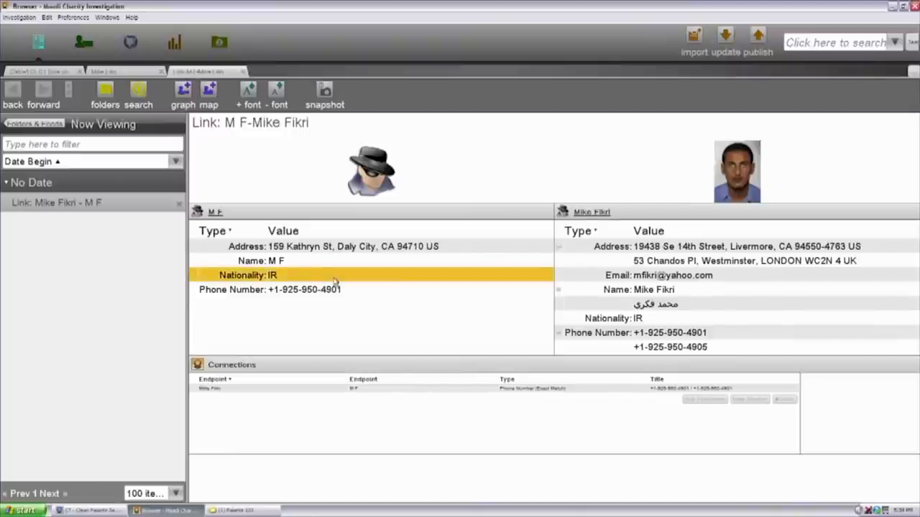
{"action": "left_click", "coordinate": [614, 318]}
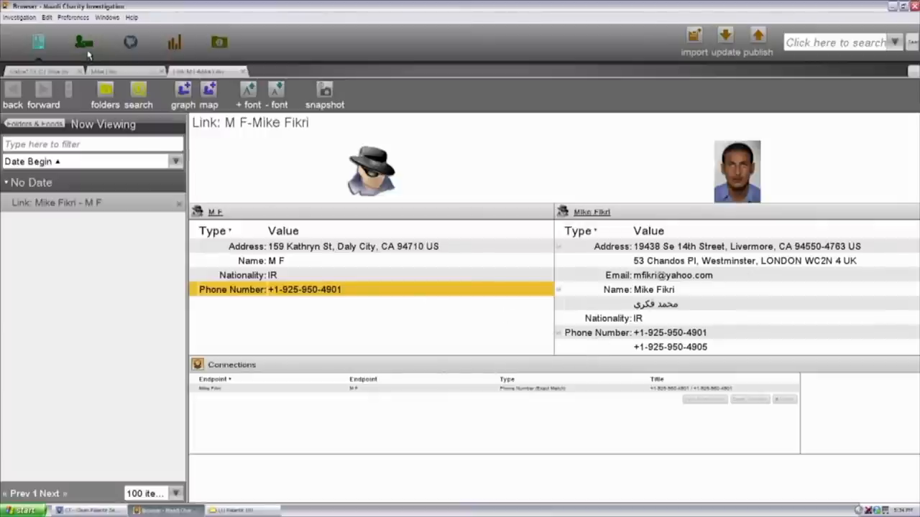
{"action": "left_click", "coordinate": [83, 42]}
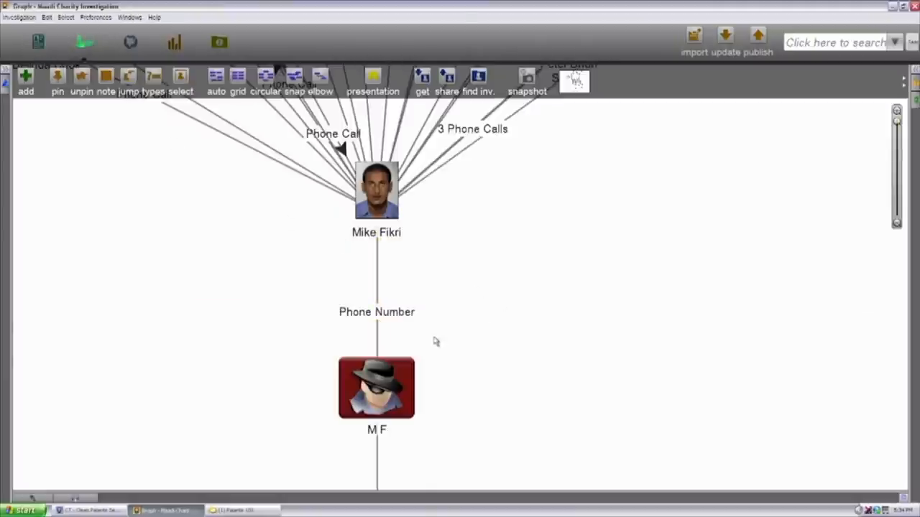
{"action": "left_click", "coordinate": [377, 189]}
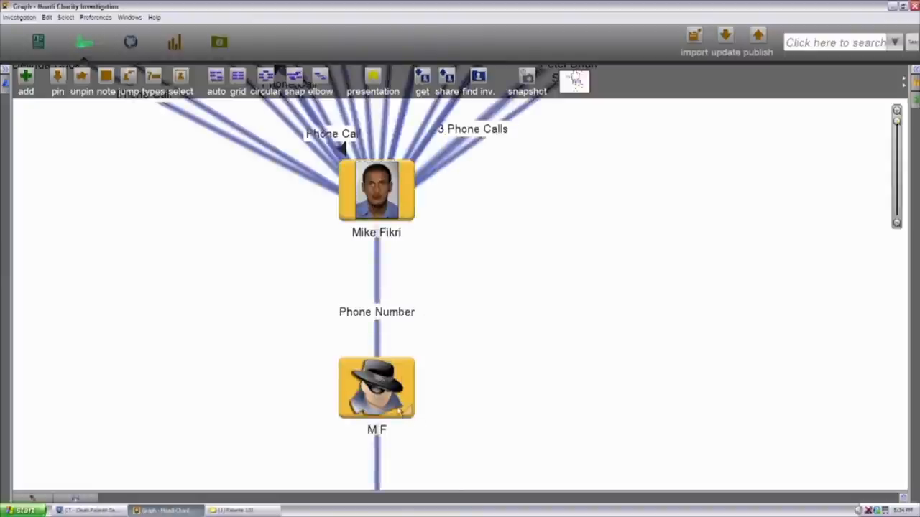
{"action": "right_click", "coordinate": [376, 388]}
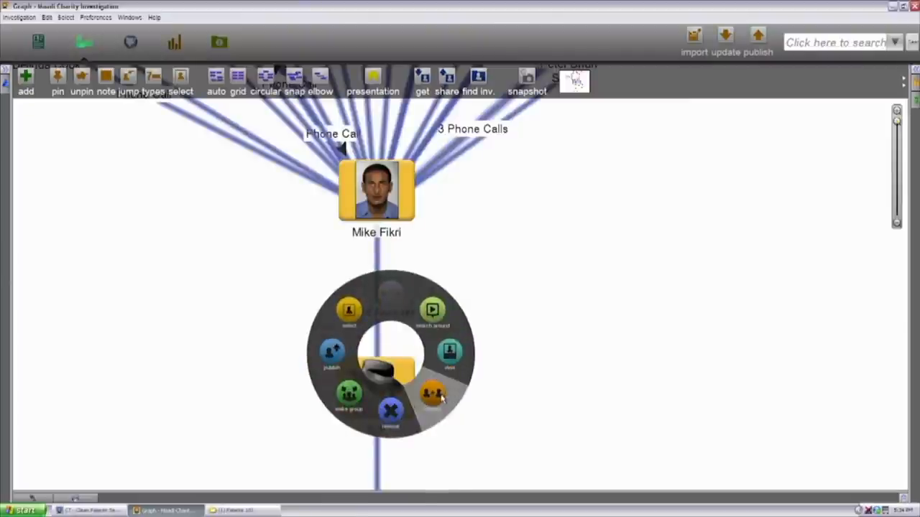
{"action": "left_click", "coordinate": [432, 393]}
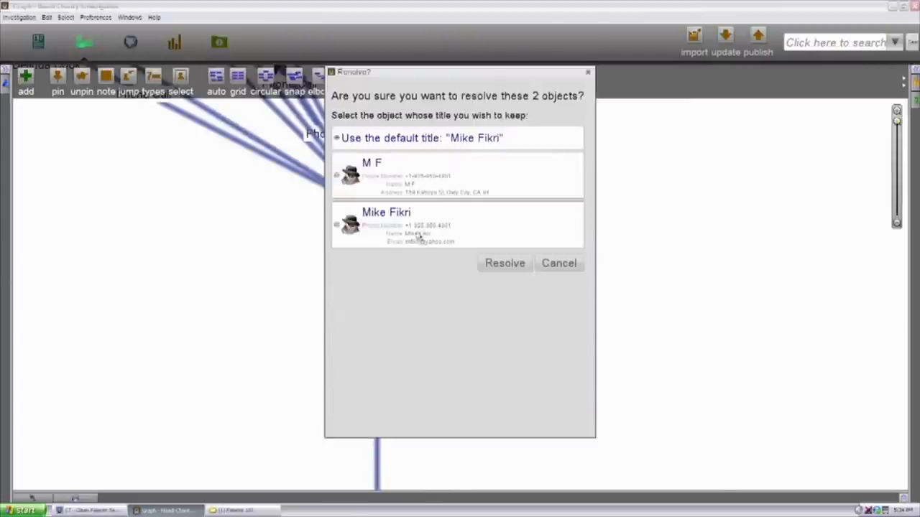
{"action": "left_click", "coordinate": [504, 263]}
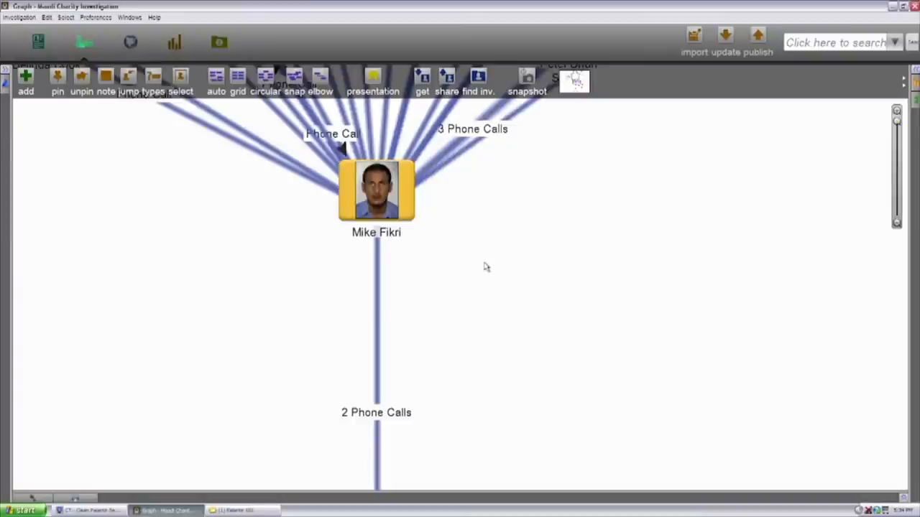
{"action": "double_click", "coordinate": [376, 189]}
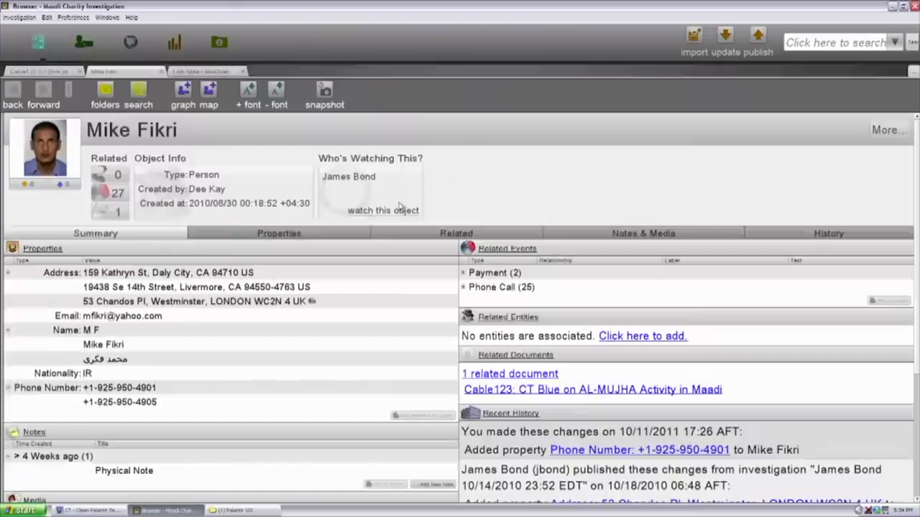
{"action": "mouse_move", "coordinate": [158, 285]}
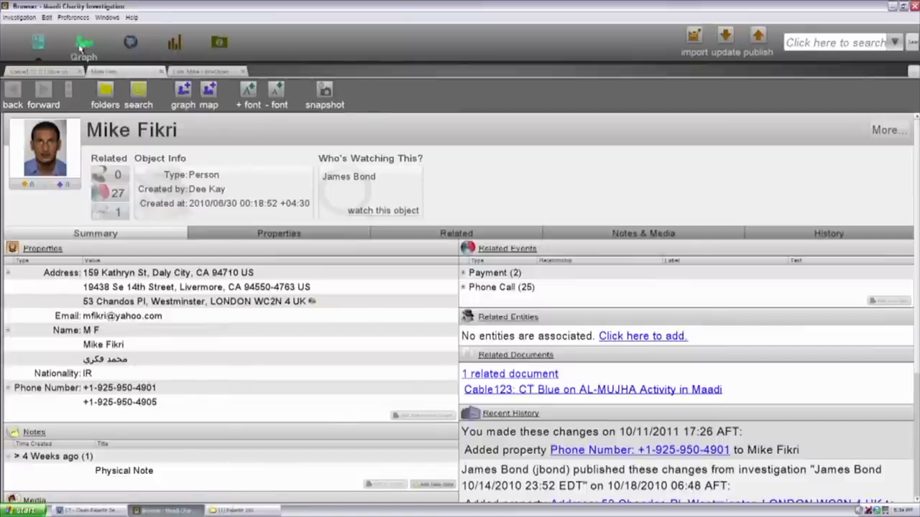
{"action": "left_click", "coordinate": [83, 43]}
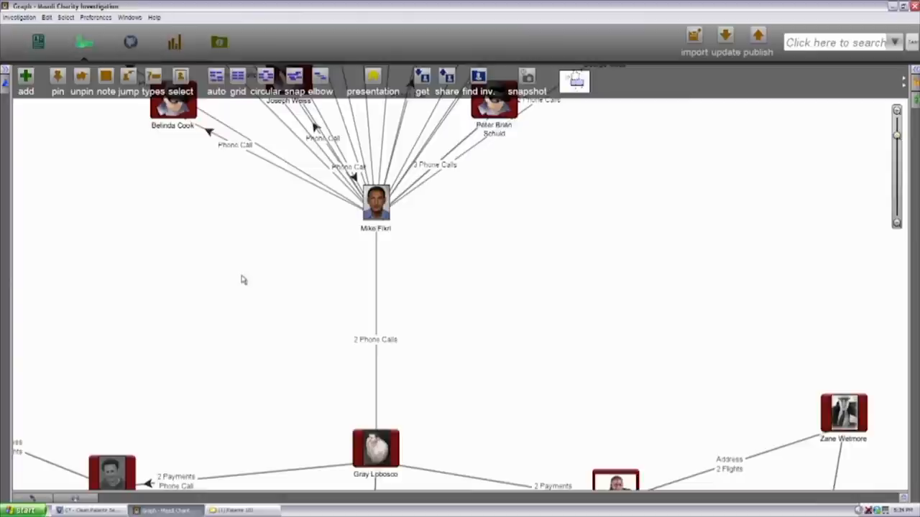
{"action": "left_click", "coordinate": [375, 203]}
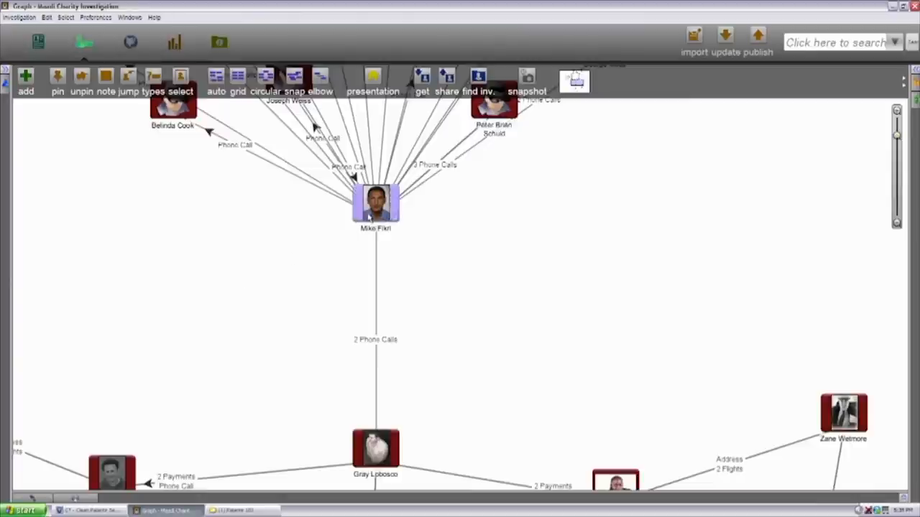
{"action": "left_click", "coordinate": [375, 204]}
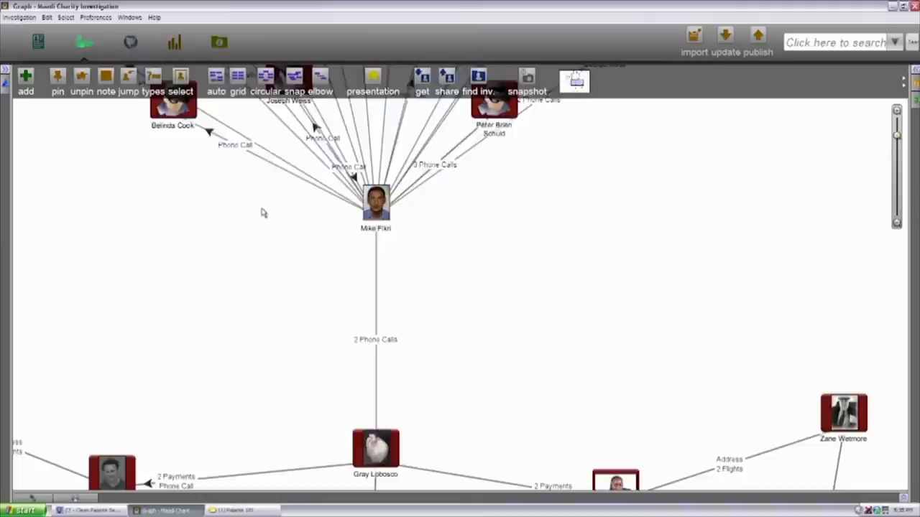
{"action": "left_click", "coordinate": [375, 204]}
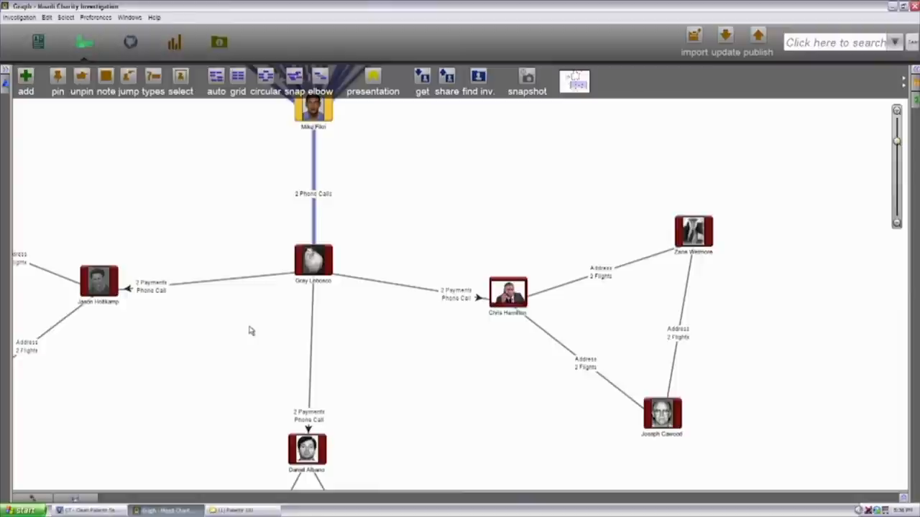
{"action": "mouse_move", "coordinate": [244, 327]}
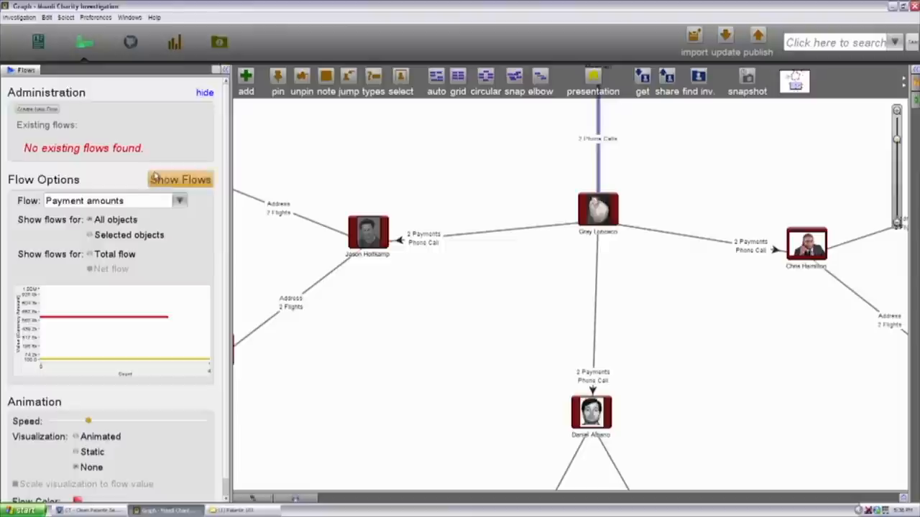
Step: Set Flows to animated Payment amounts shown for all objects in the graph
{"action": "left_click", "coordinate": [205, 92]}
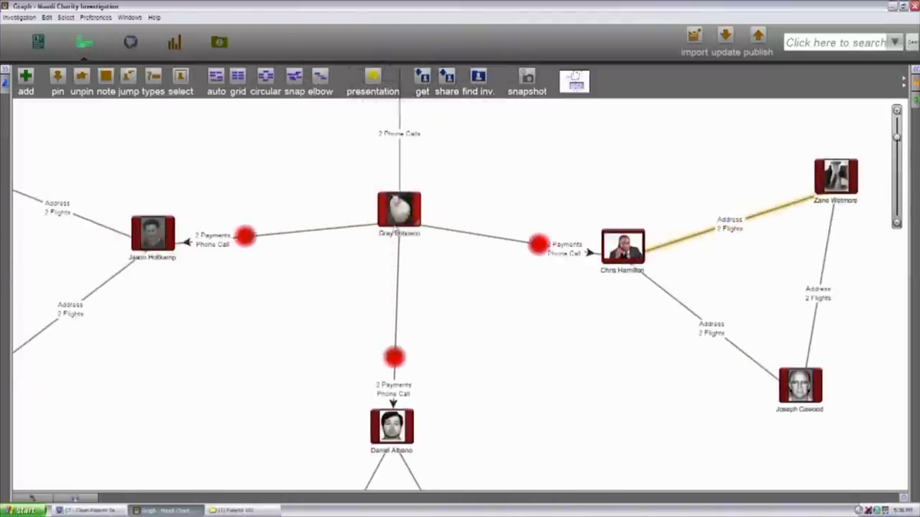
{"action": "mouse_move", "coordinate": [439, 393]}
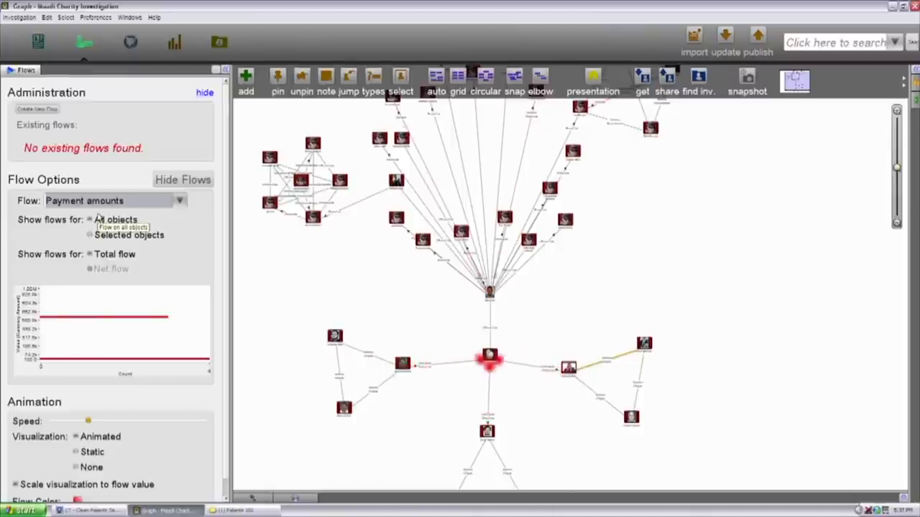
{"action": "left_click", "coordinate": [204, 91]}
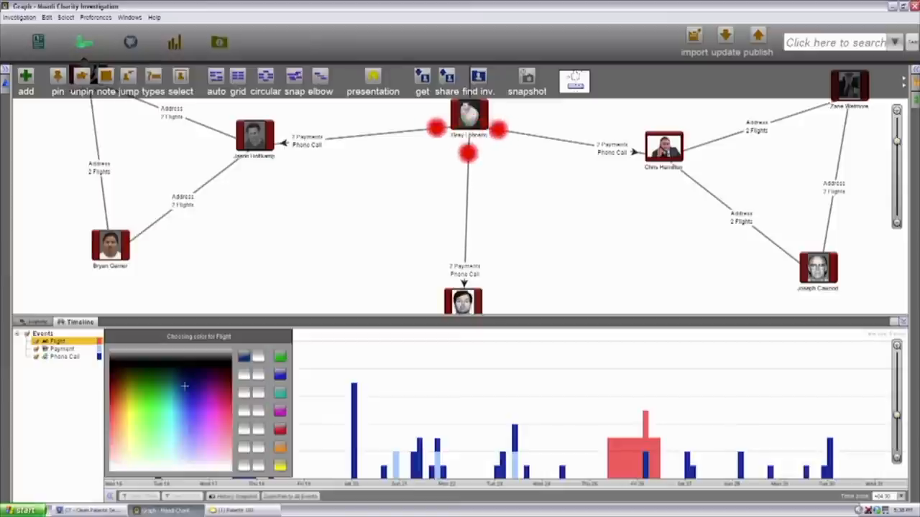
Step: Assign Flight events a new colour from the timeline's colour chooser
{"action": "left_click", "coordinate": [63, 350]}
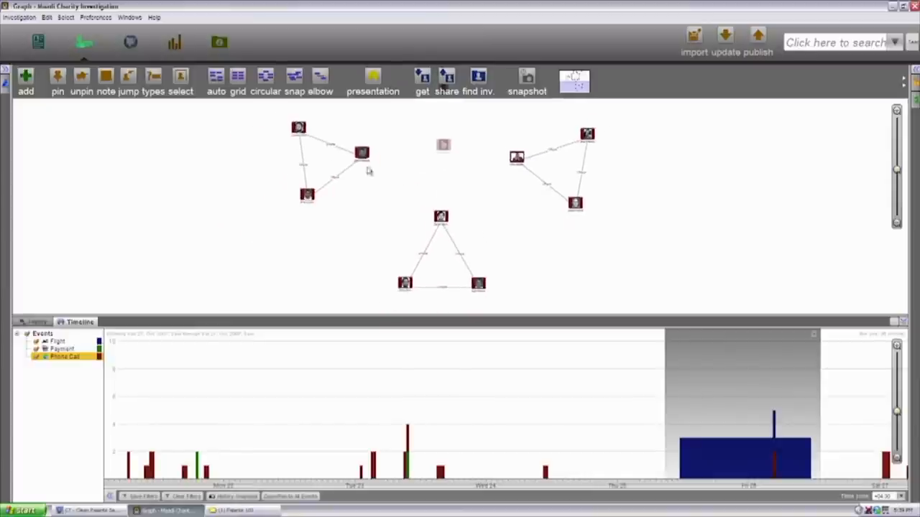
{"action": "mouse_move", "coordinate": [419, 283]}
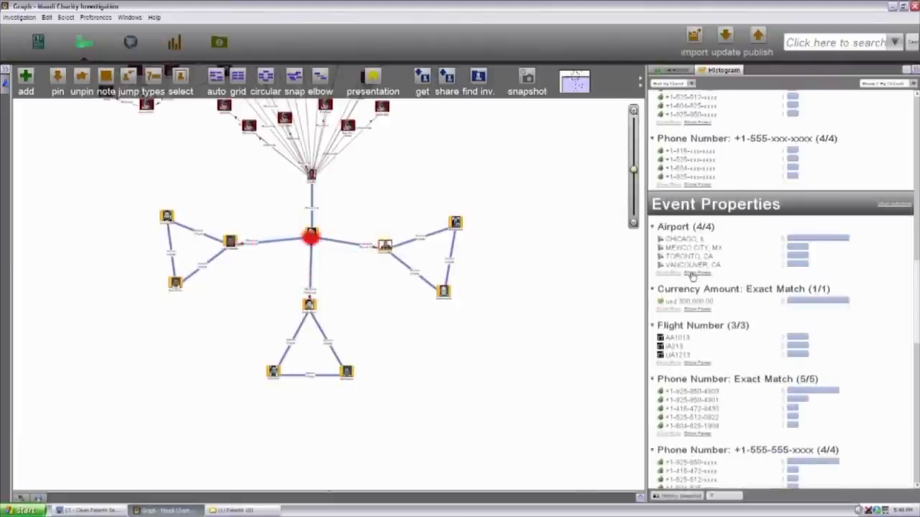
Step: Highlight the graph groups linked to Vancouver CA, Mexico City MX and a third airport
{"action": "left_click", "coordinate": [692, 264]}
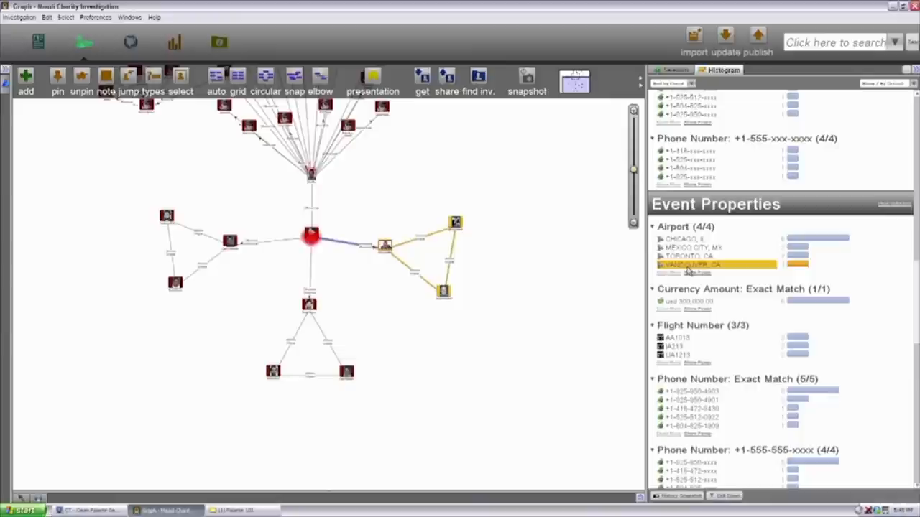
{"action": "left_click", "coordinate": [693, 247]}
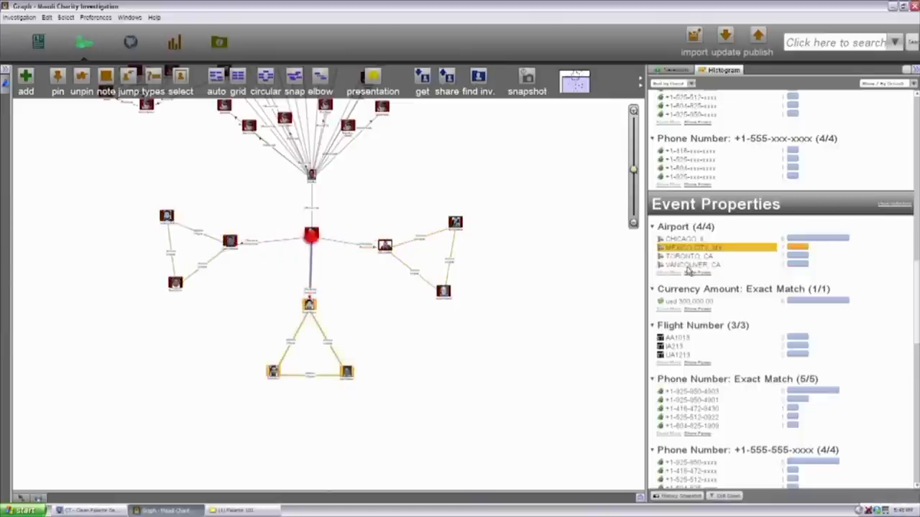
{"action": "left_click", "coordinate": [684, 239]}
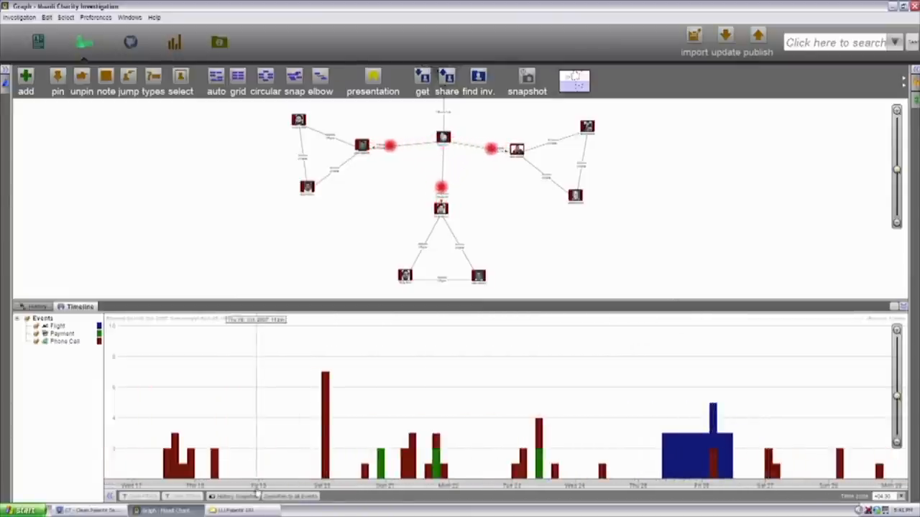
Step: Show the investigation history in the bottom pane instead of the event timeline
{"action": "left_click", "coordinate": [38, 307]}
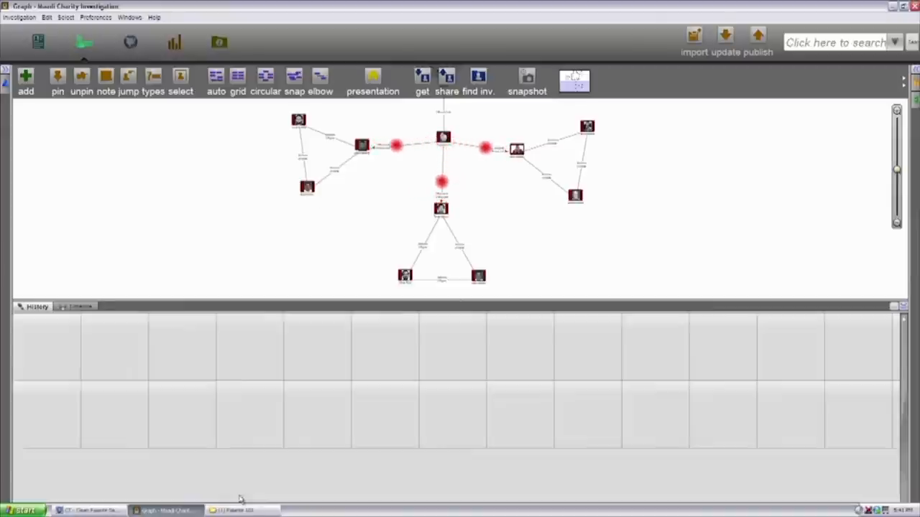
{"action": "left_click", "coordinate": [79, 306]}
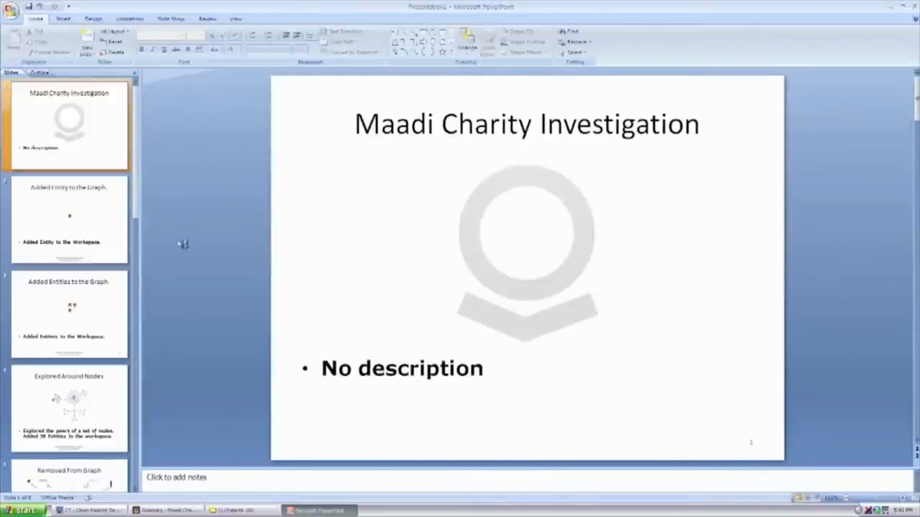
Step: View the Explored Around Nodes, Resolved Entities and Timeline 17:41:03 slides, selecting the timeline slide's title
{"action": "left_click", "coordinate": [69, 219]}
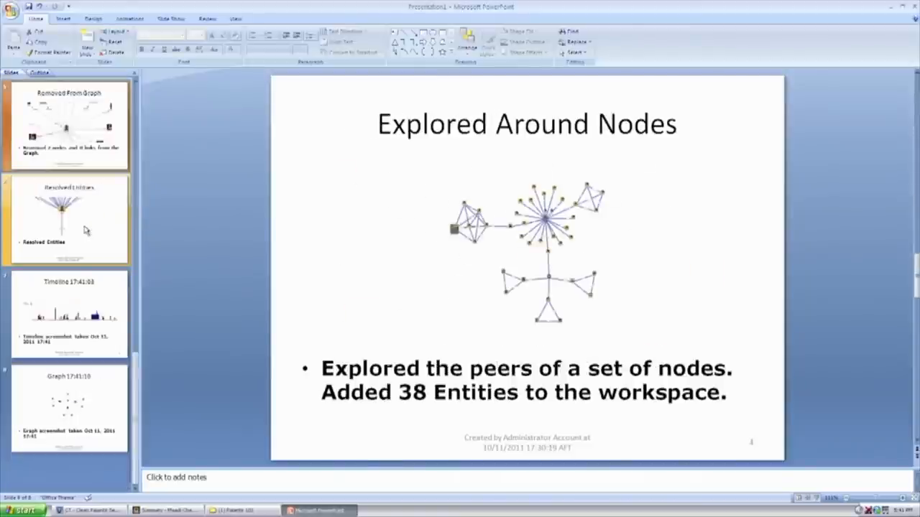
{"action": "left_click", "coordinate": [69, 219]}
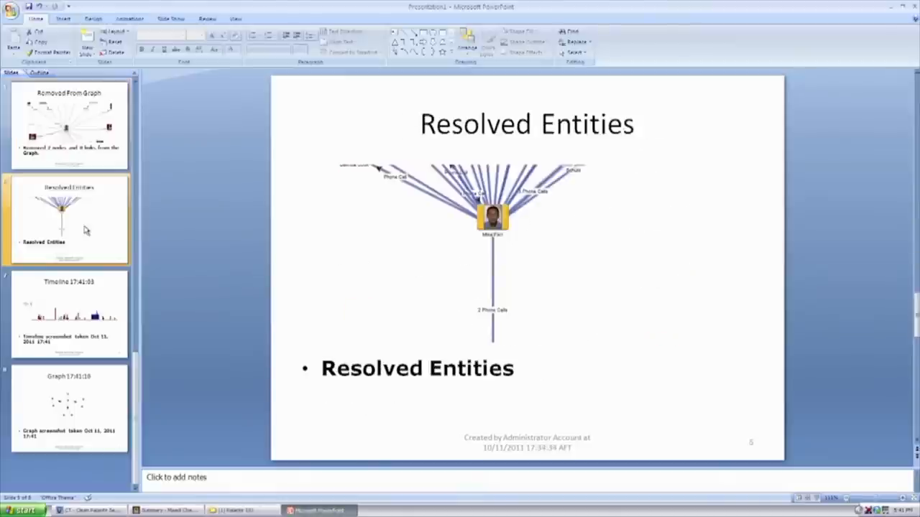
{"action": "left_click", "coordinate": [69, 313]}
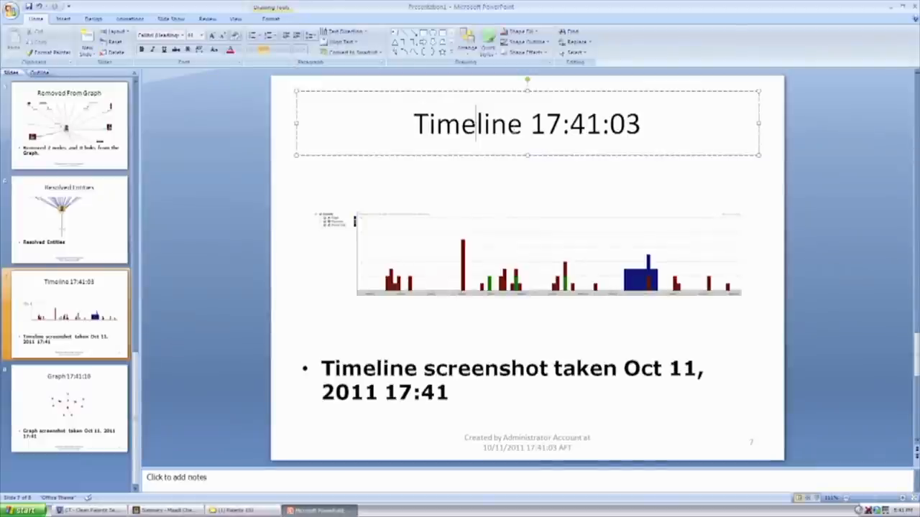
{"action": "triple_click", "coordinate": [526, 124]}
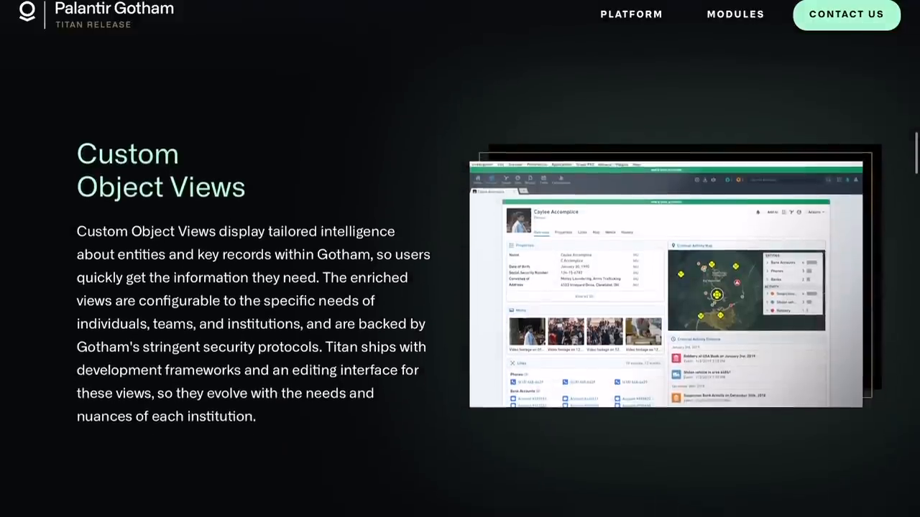
Step: Scroll the Gotham product page down to the Palantir Dossier intelligence-products section
{"action": "scroll", "scroll_direction": "down", "scroll_amount": 3}
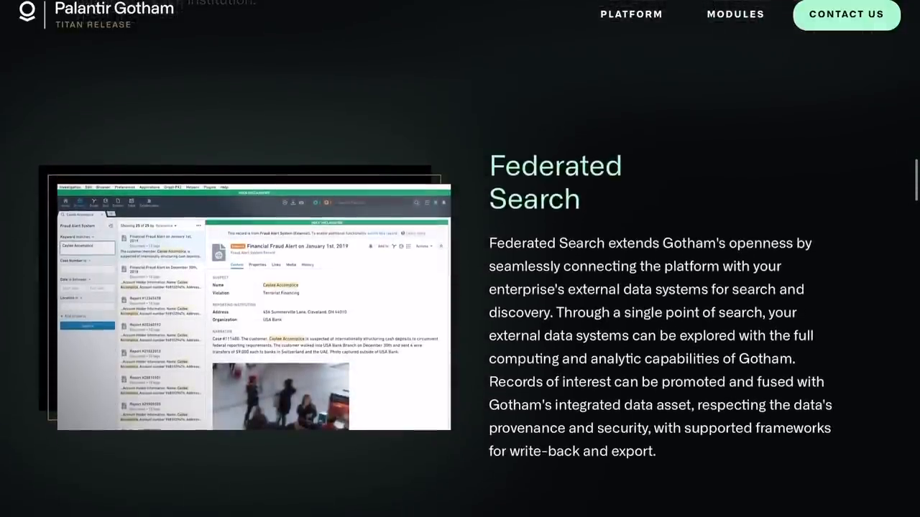
{"action": "scroll", "scroll_direction": "down", "scroll_amount": 3}
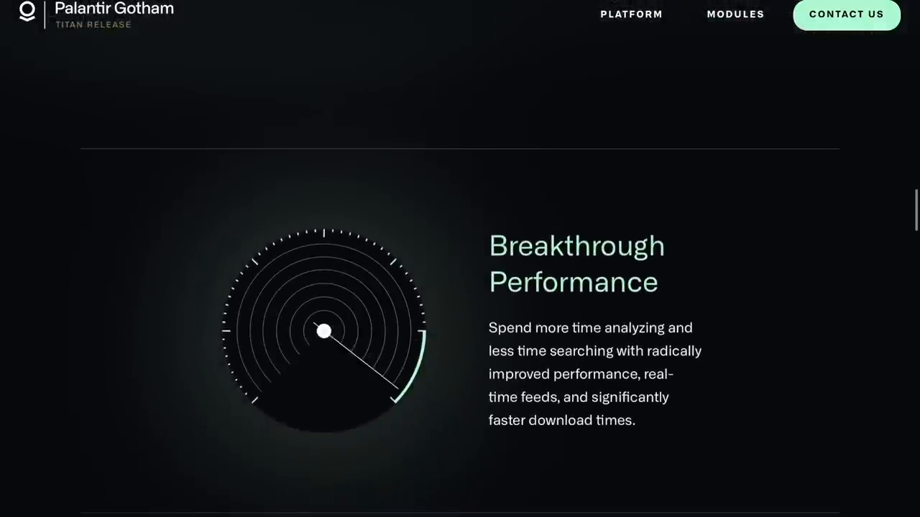
{"action": "scroll", "scroll_direction": "down", "scroll_amount": 3}
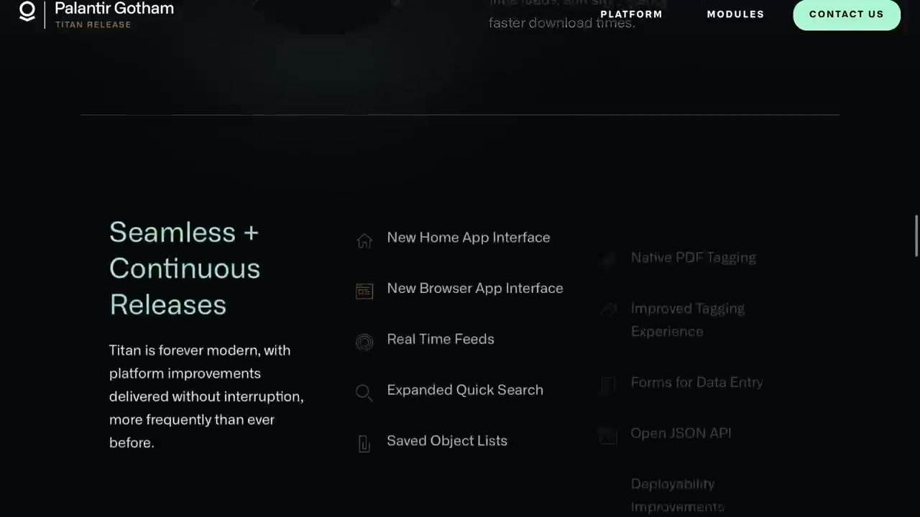
{"action": "scroll", "scroll_direction": "down", "scroll_amount": 3}
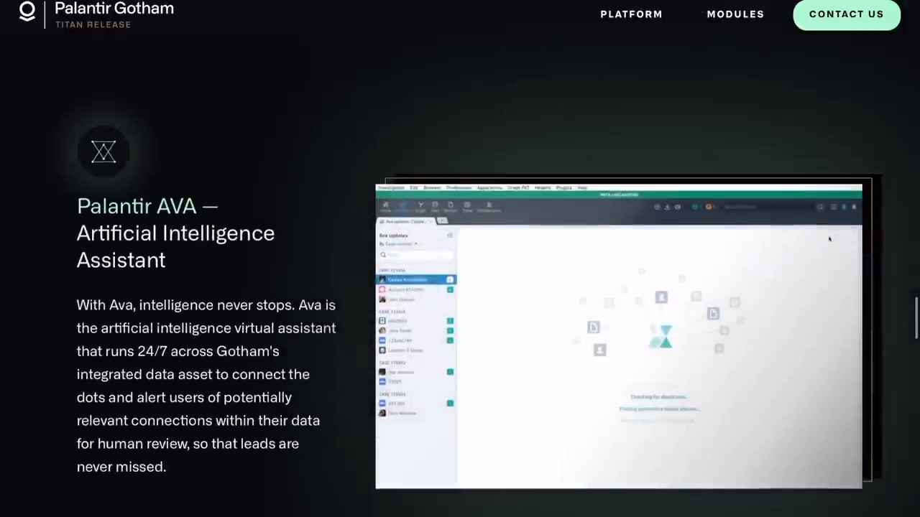
{"action": "scroll", "scroll_direction": "down", "scroll_amount": 3}
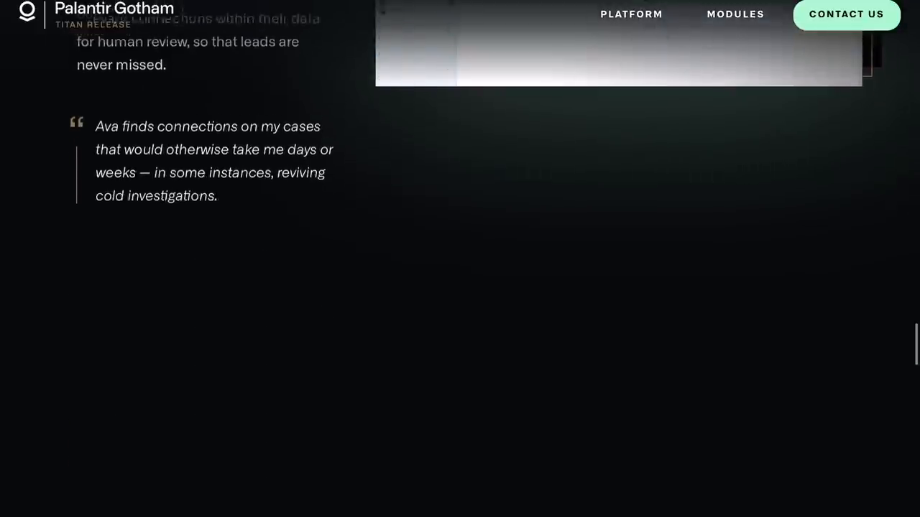
{"action": "scroll", "scroll_direction": "down", "scroll_amount": 3}
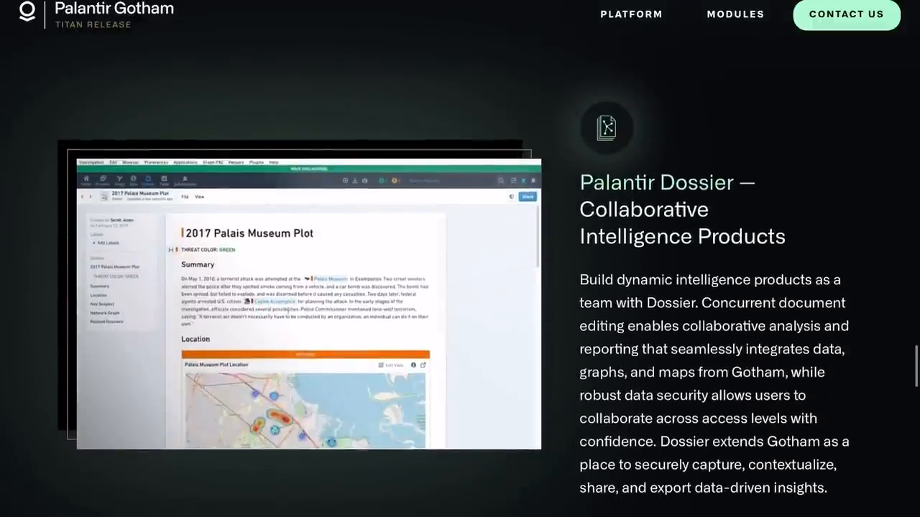